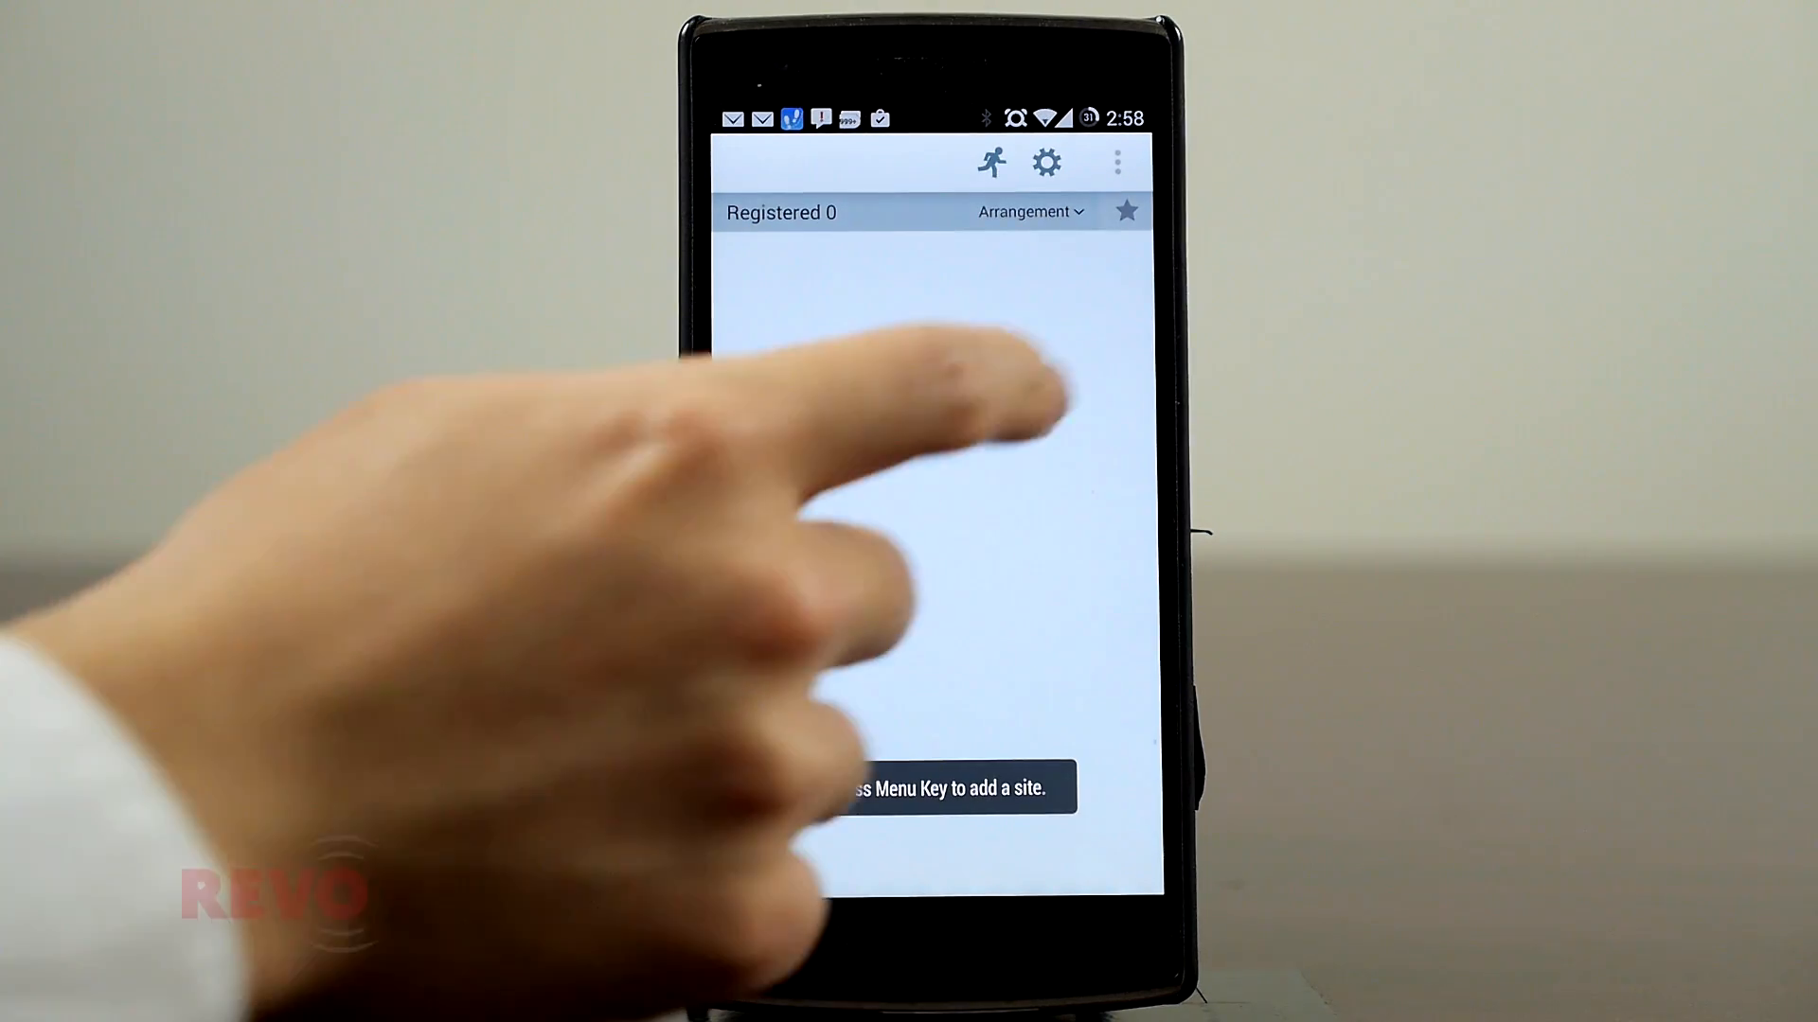
Start a New site registration from the overflow menu
left_click(1117, 162)
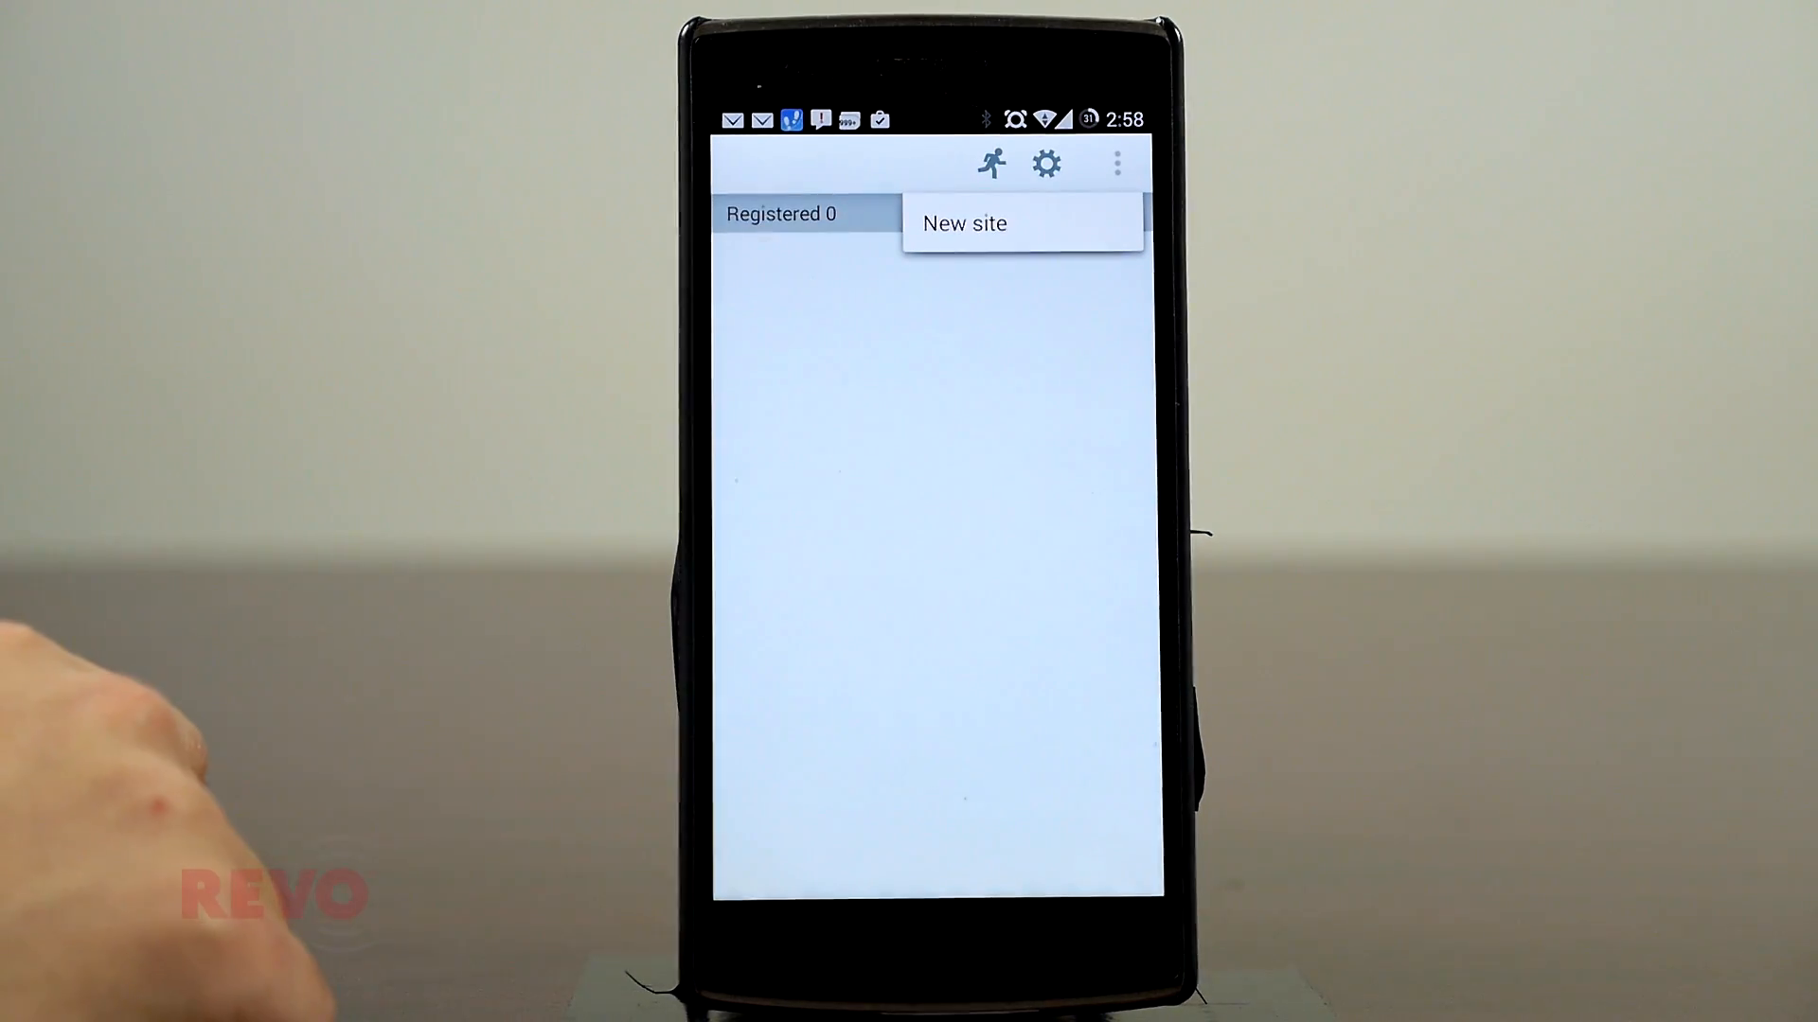
left_click(963, 224)
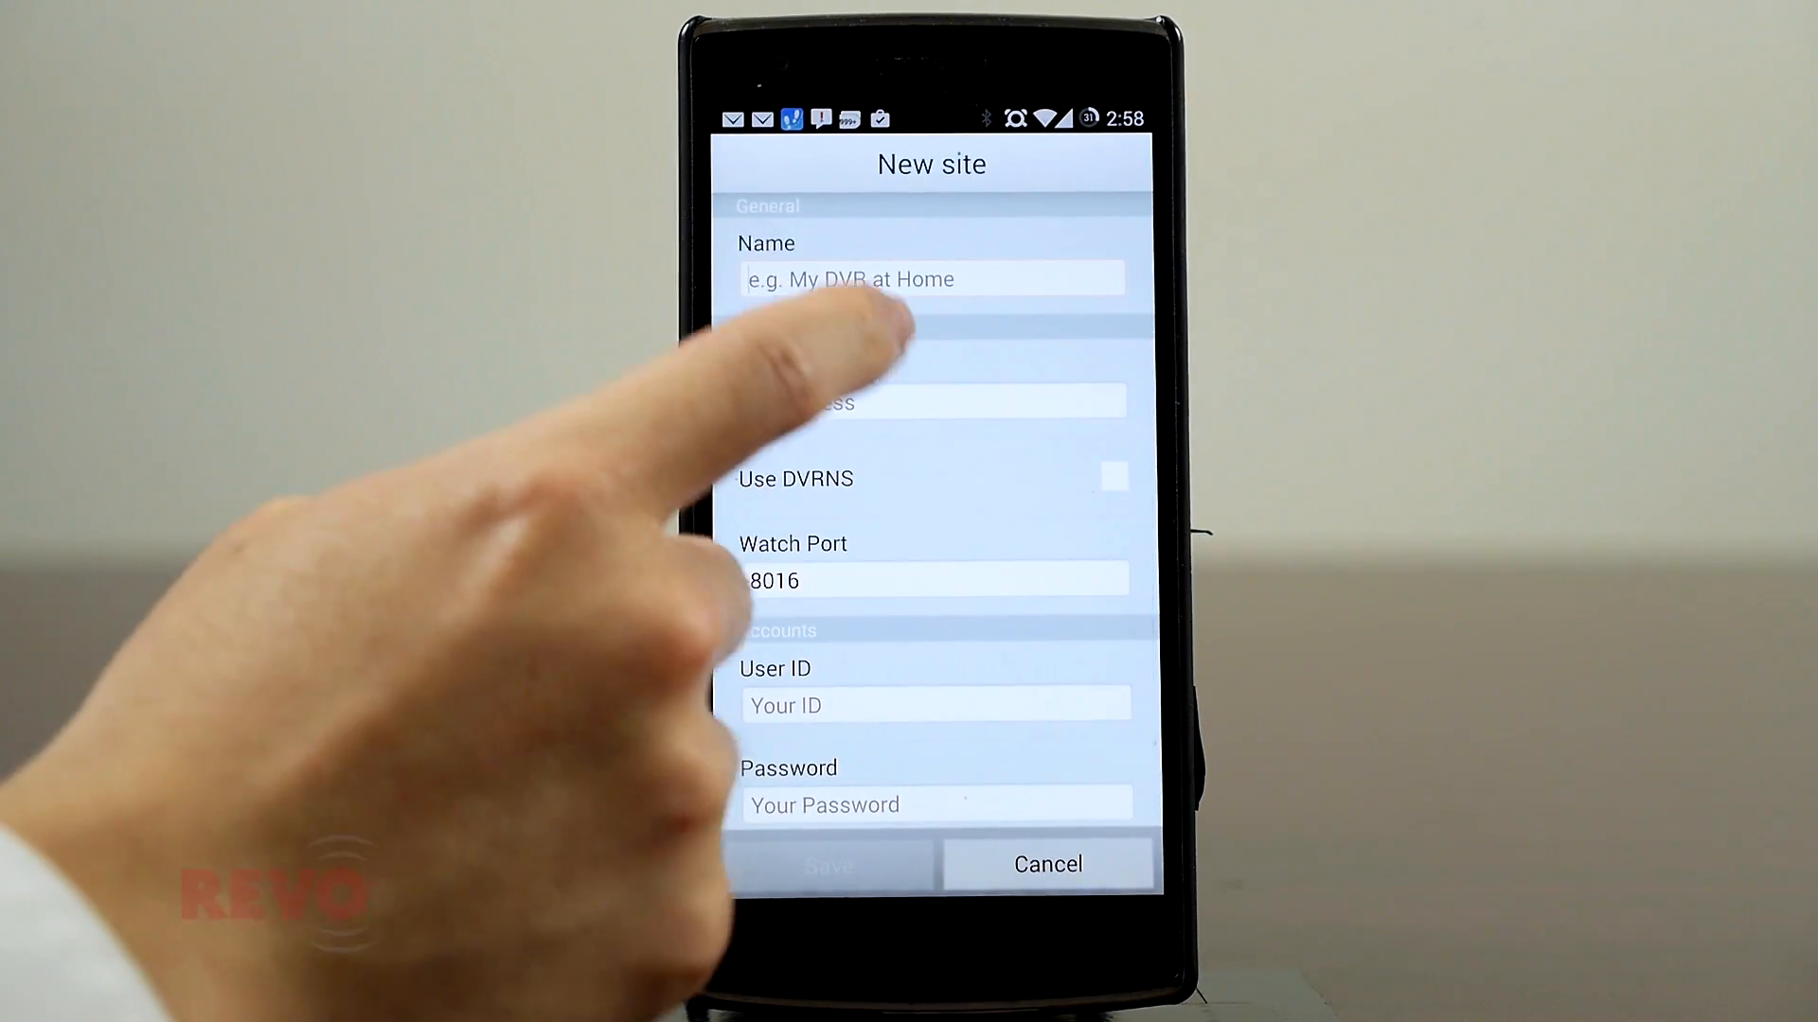
Enter the site name MY DVR in the Name field
left_click(930, 278)
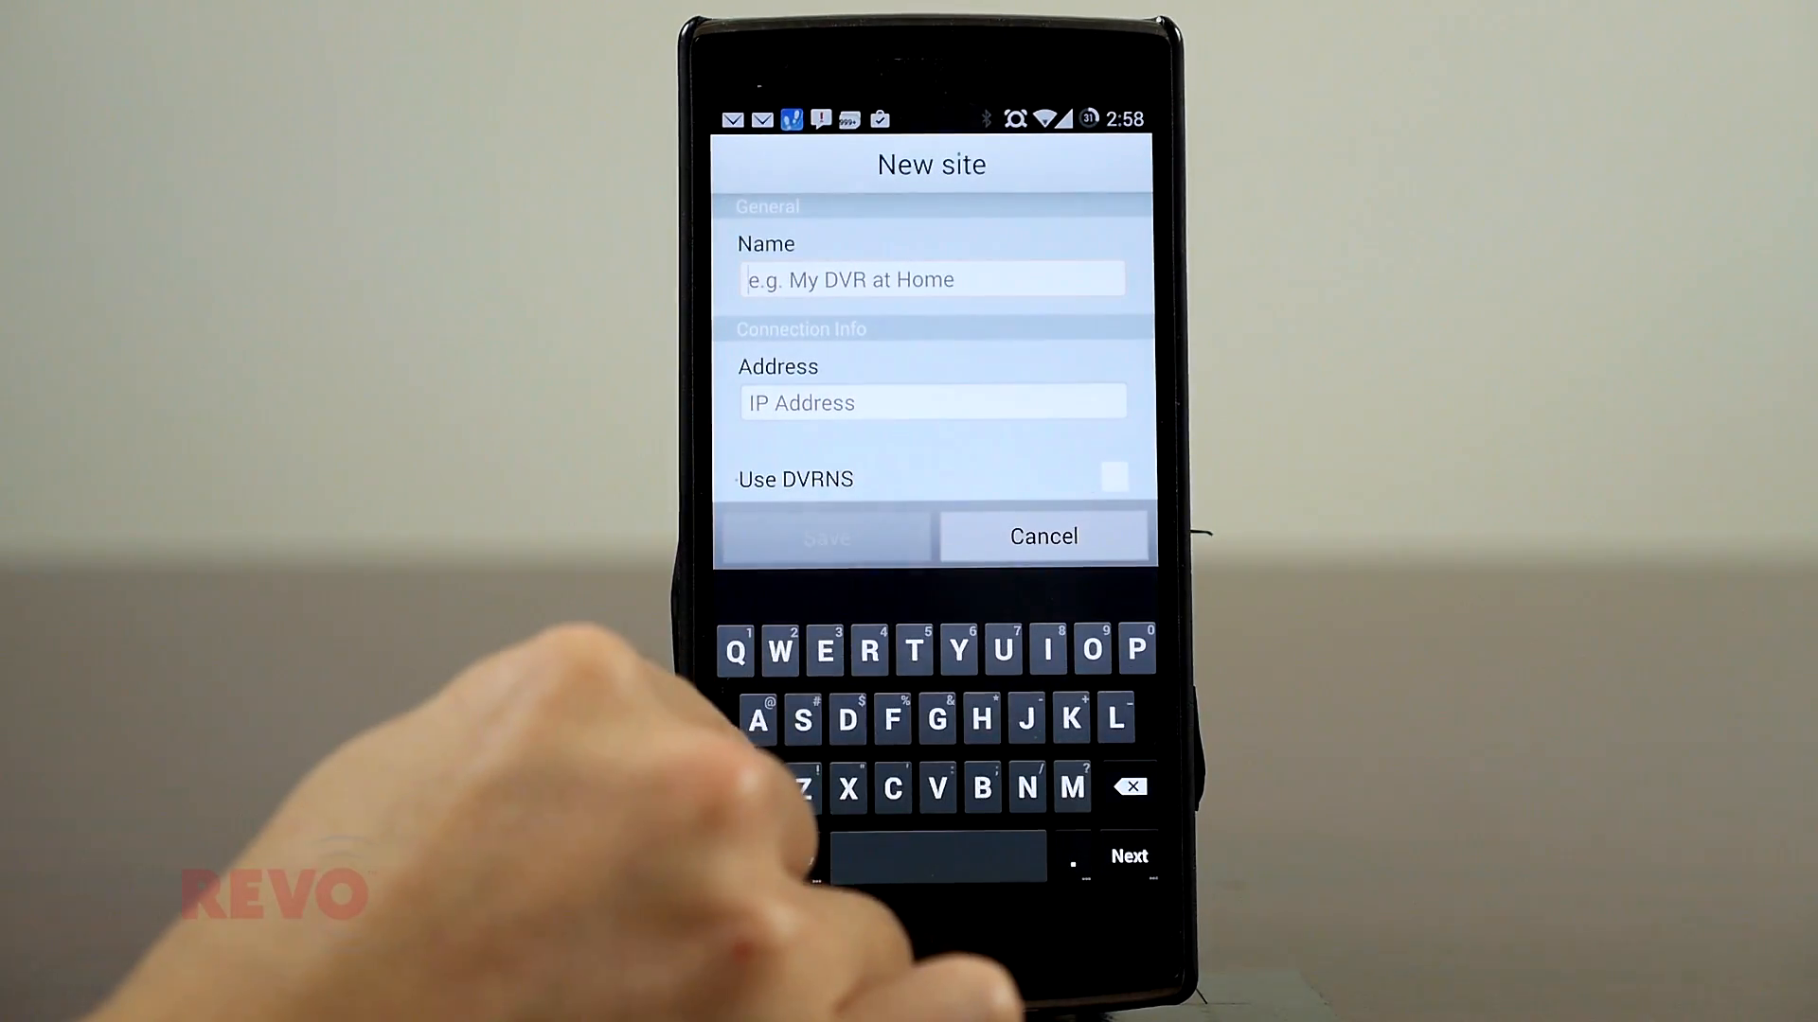
type("M")
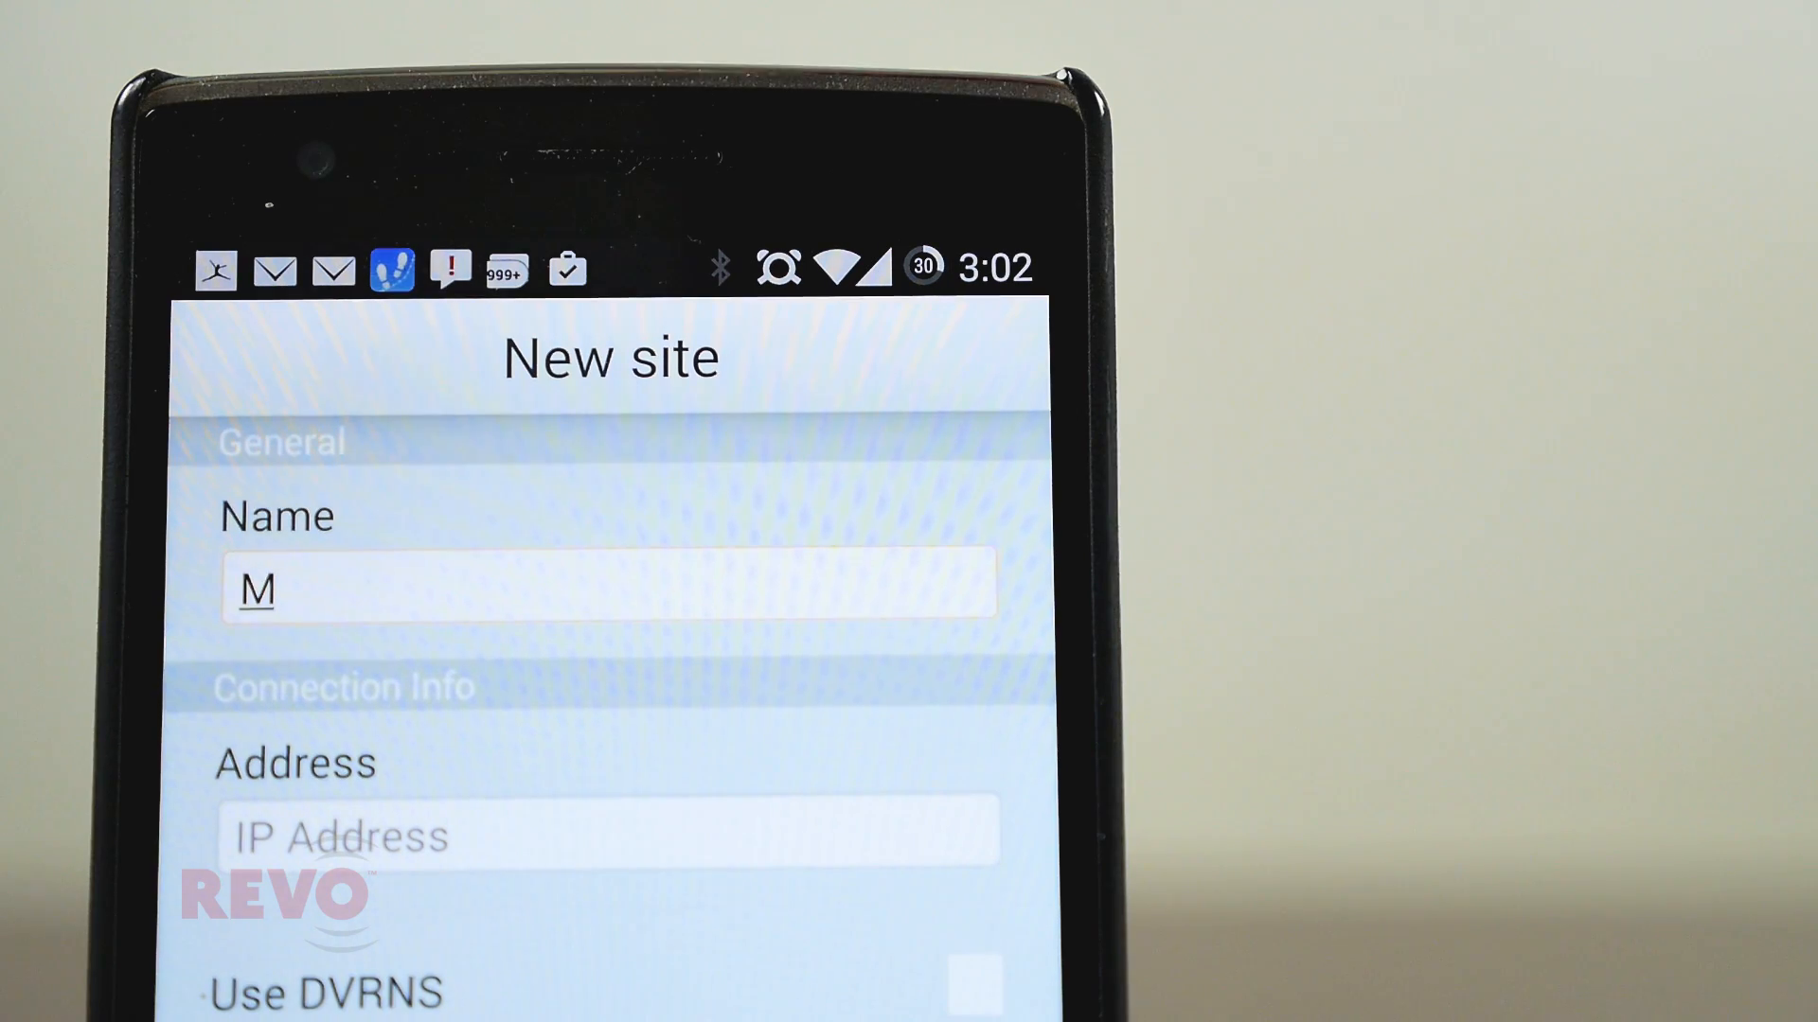
type("Y")
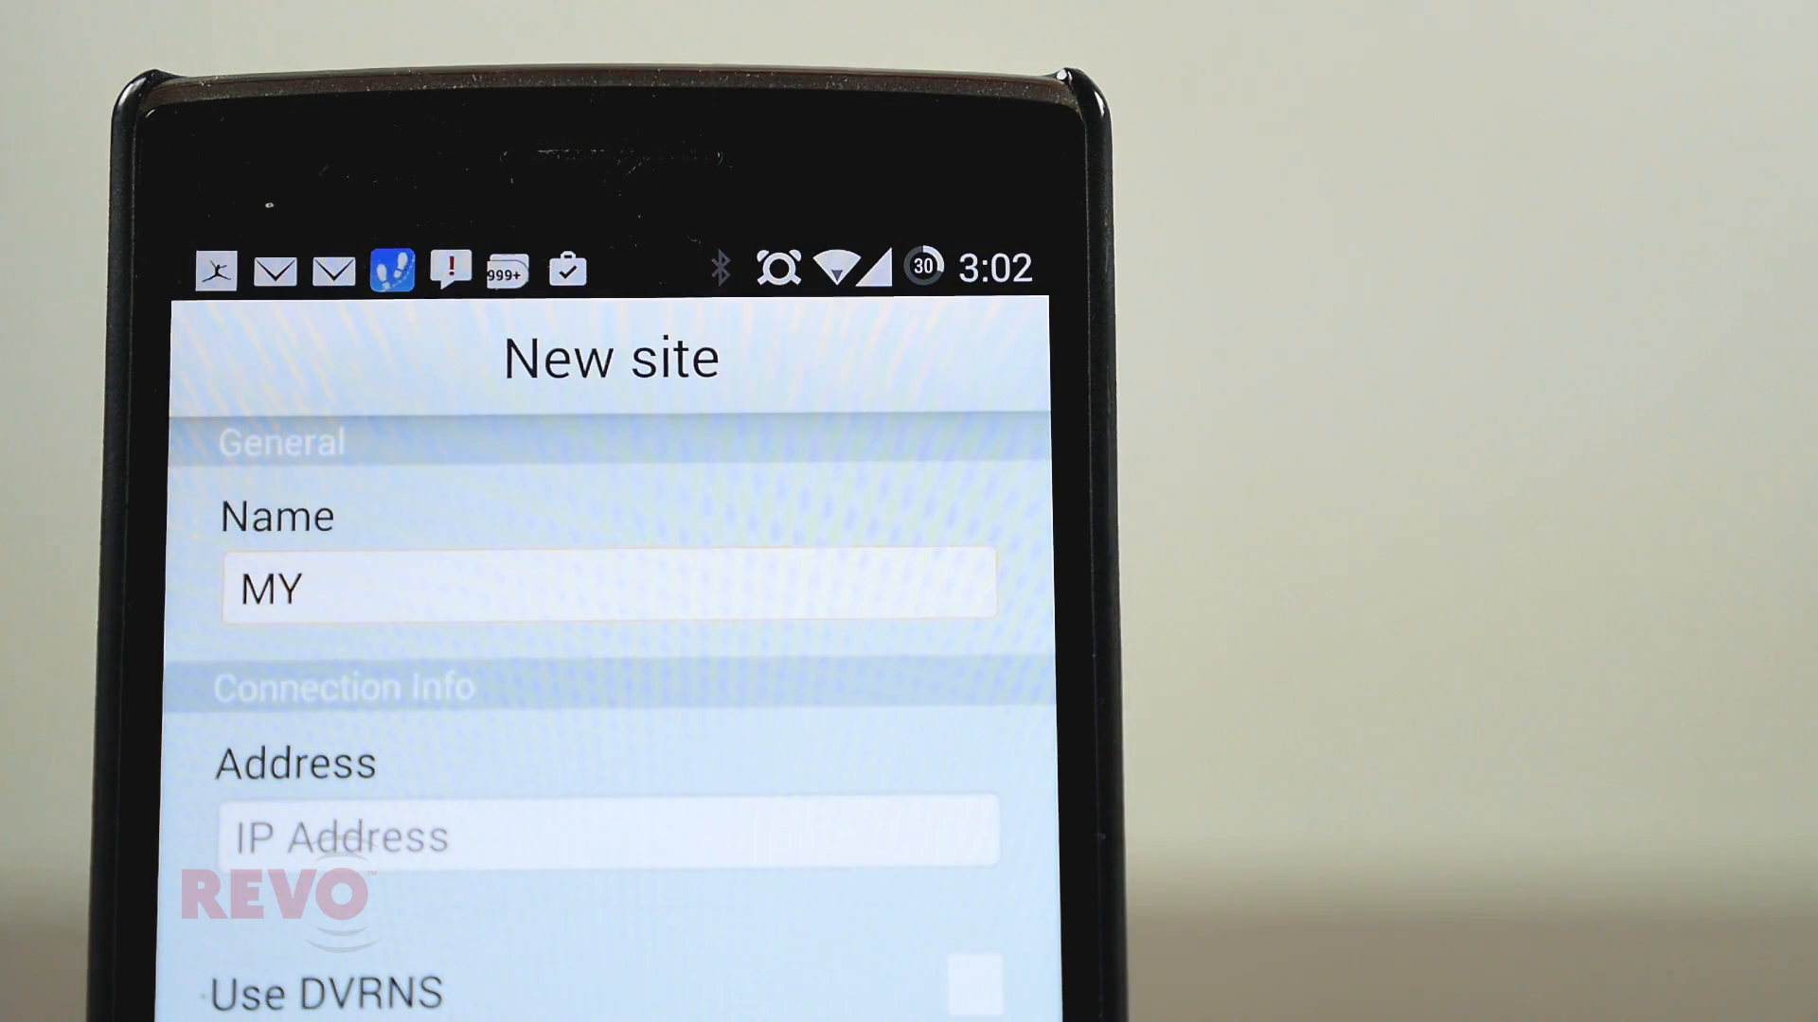
type("DVR")
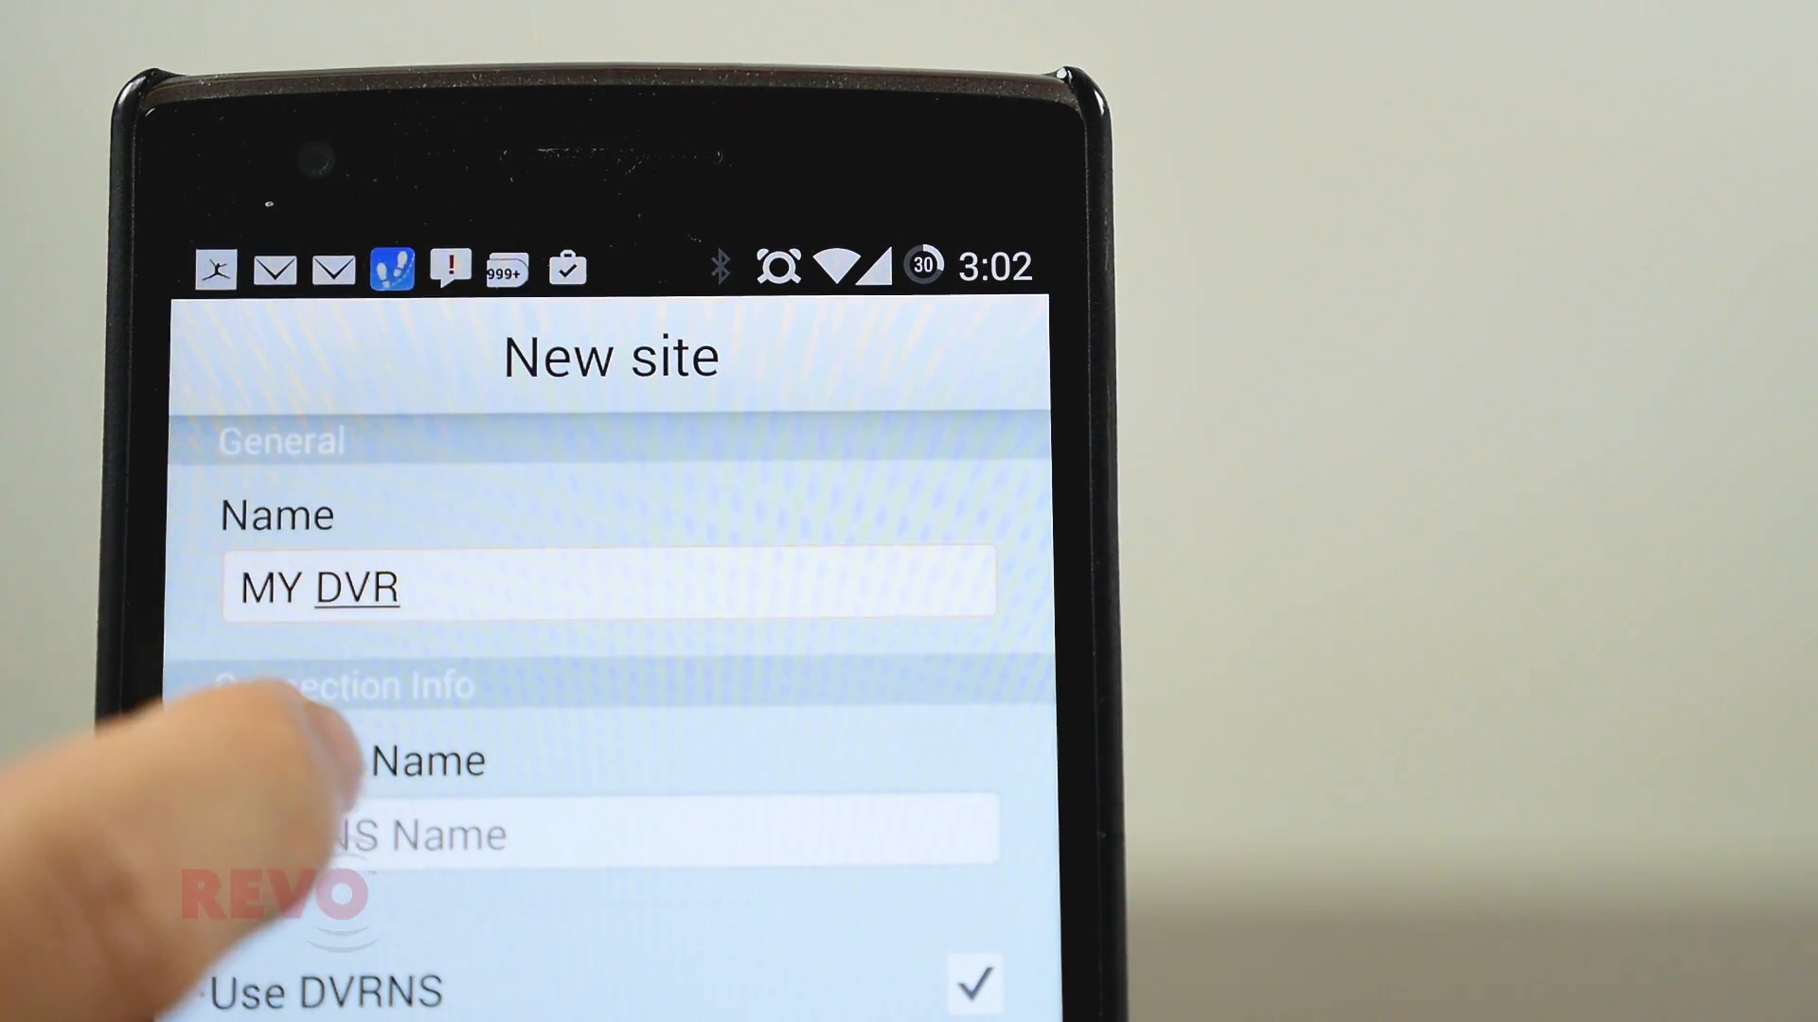
Enter the DVRNS name DVR1 further down the New site form
scroll("up", 3)
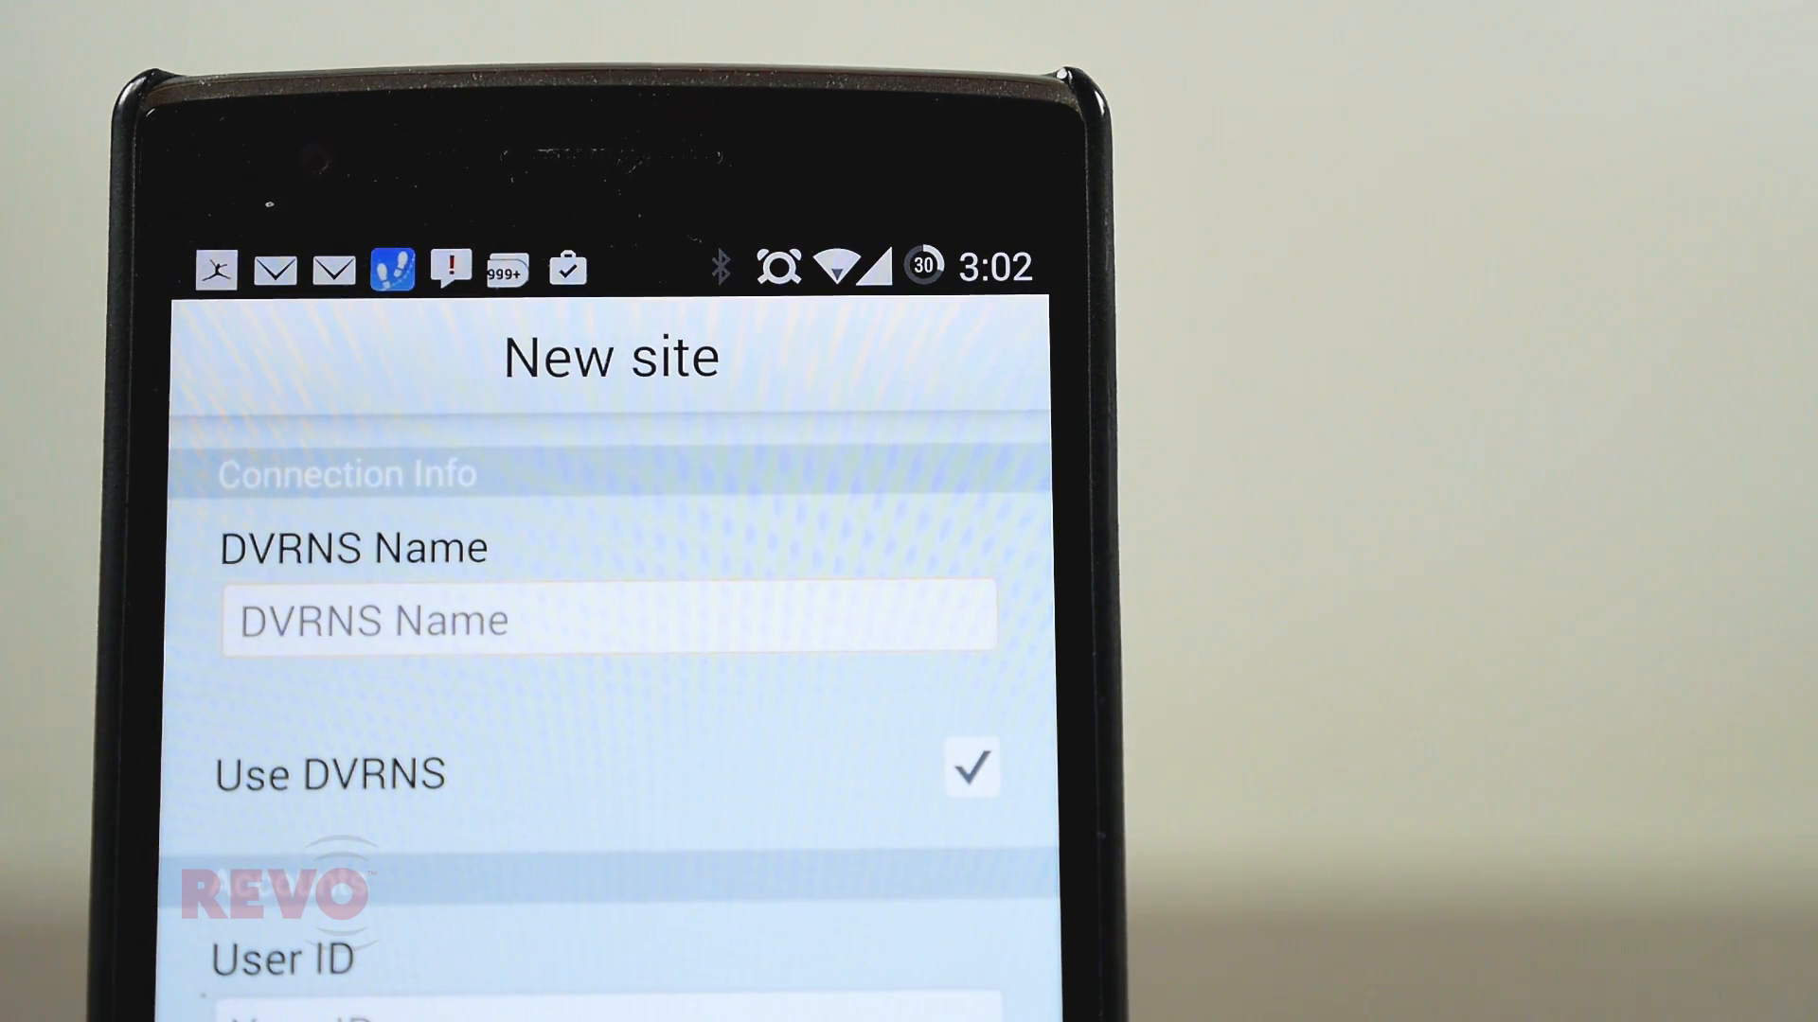
type("DVR")
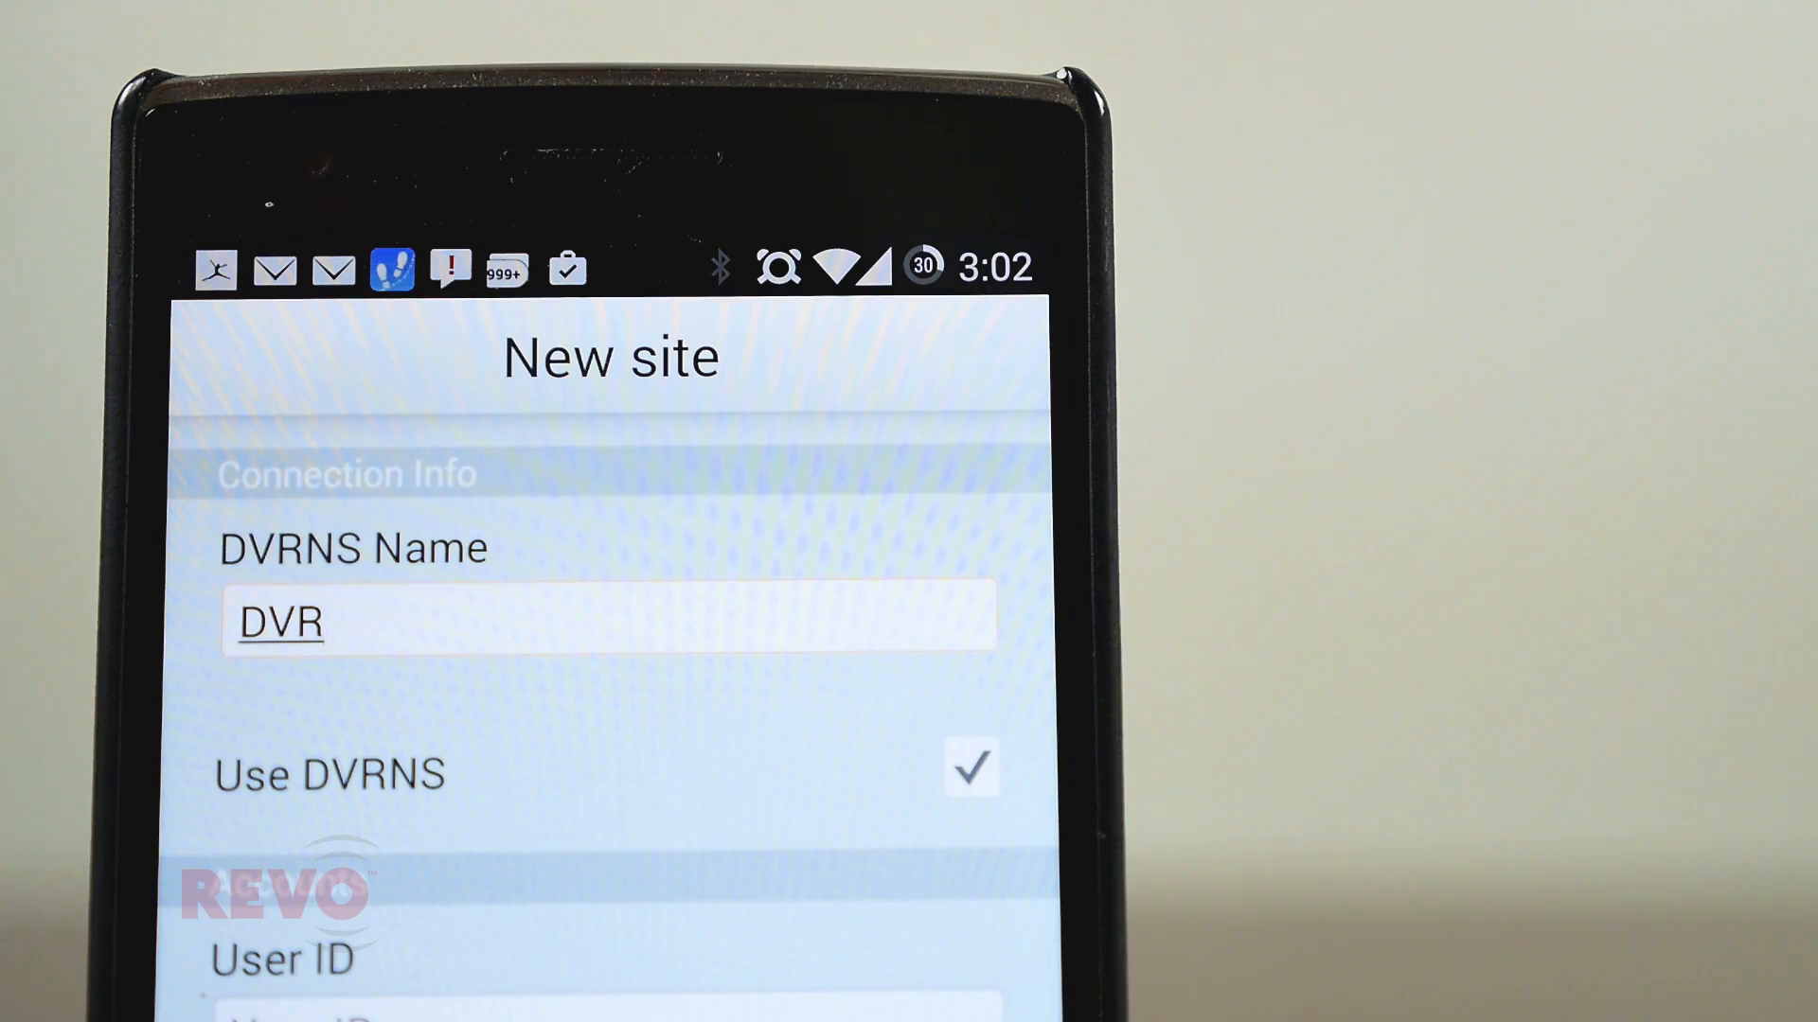
type("1")
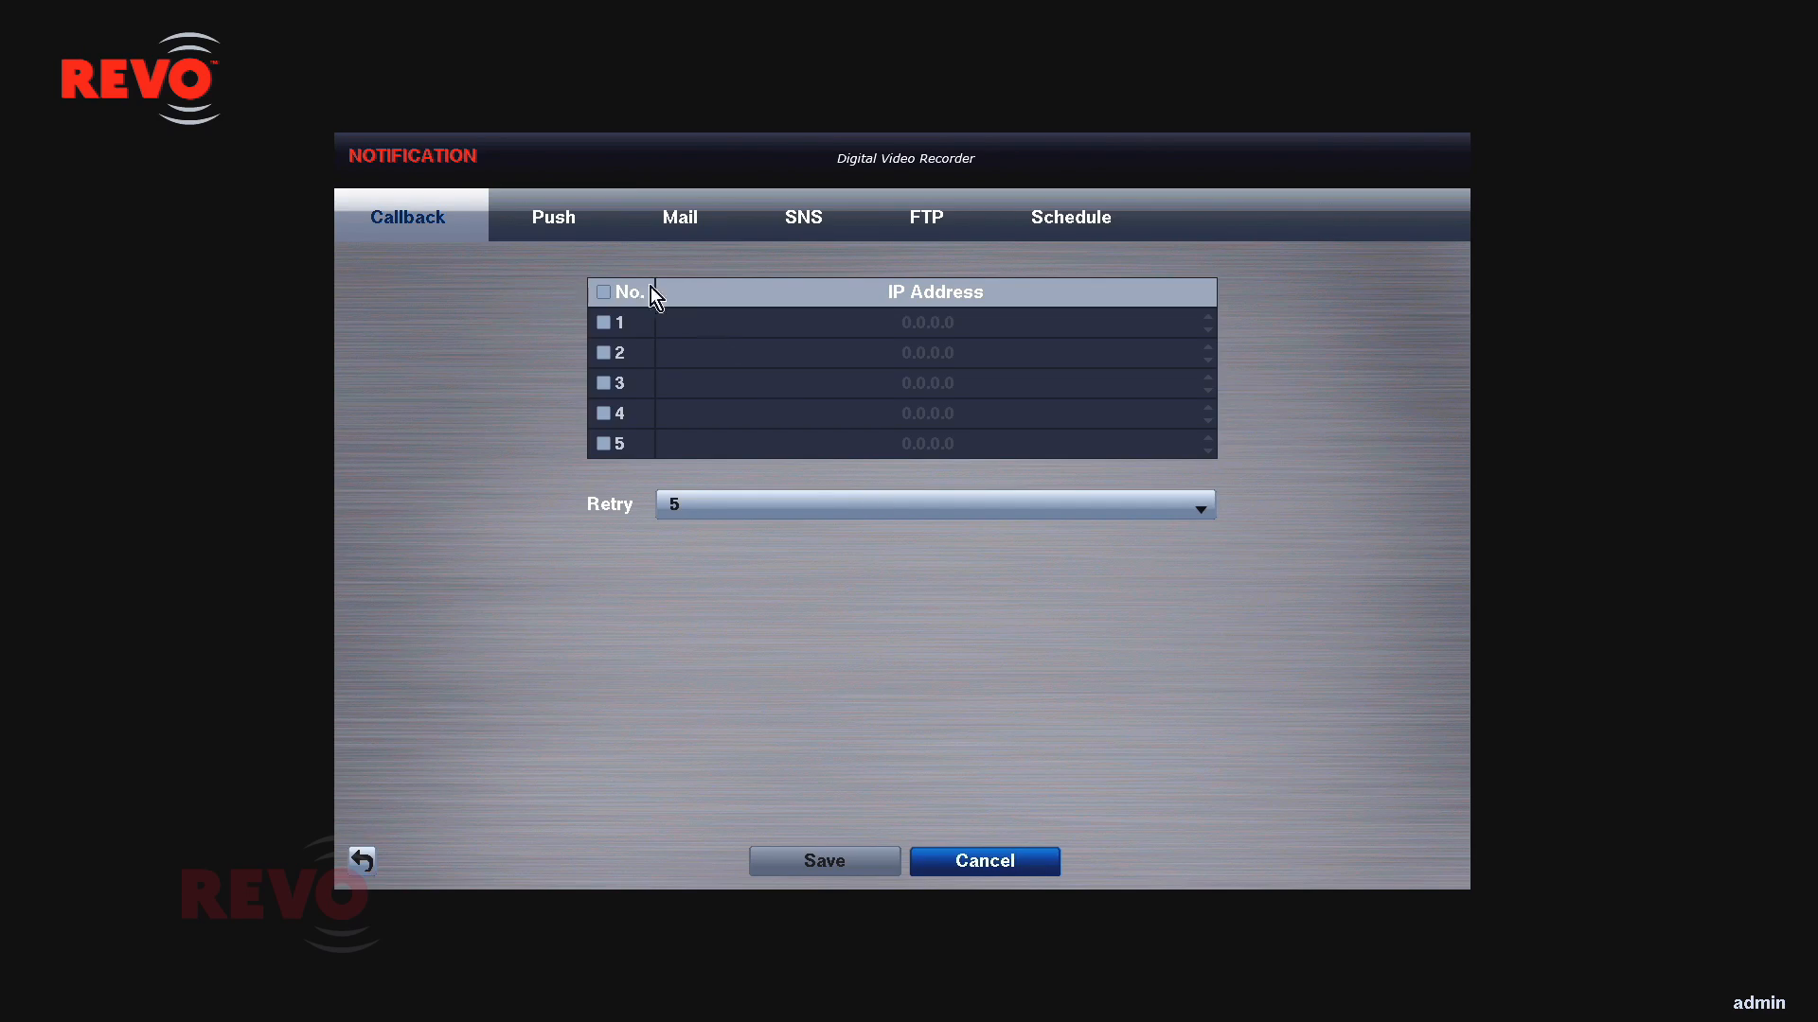
Move through the Push settings to the Mail recipients of the Notification screen
left_click(553, 216)
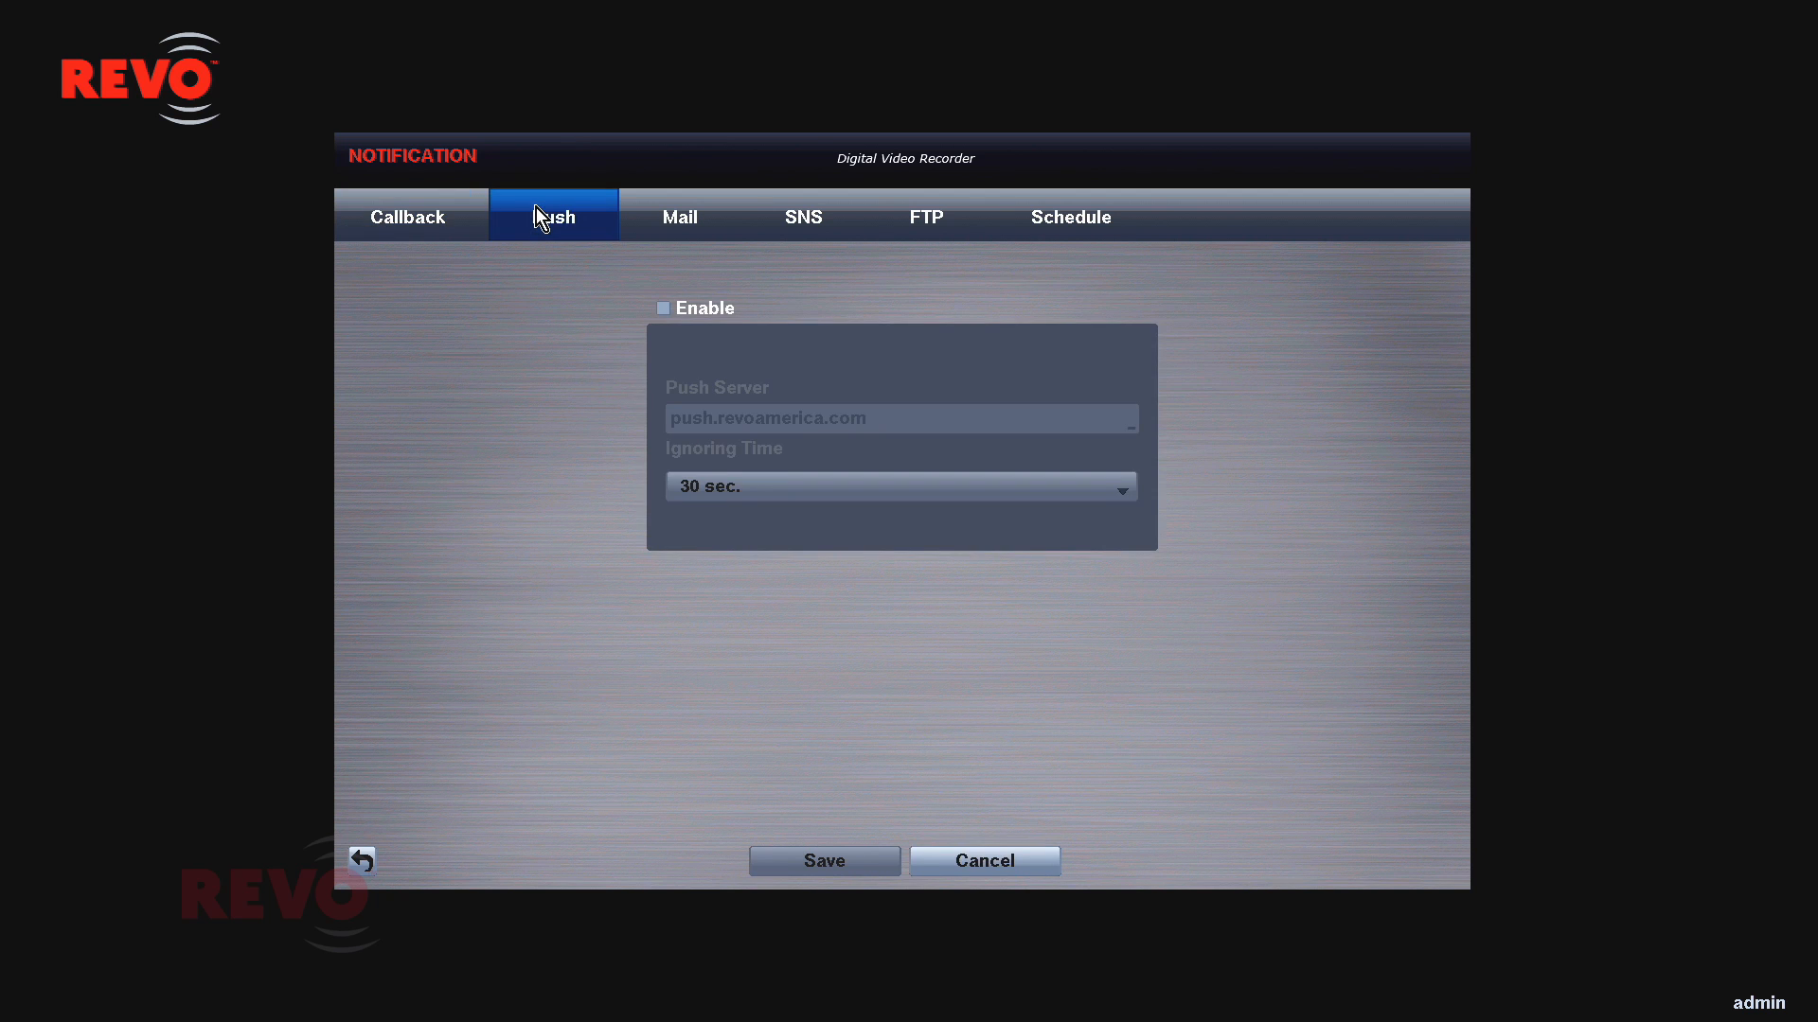
left_click(680, 216)
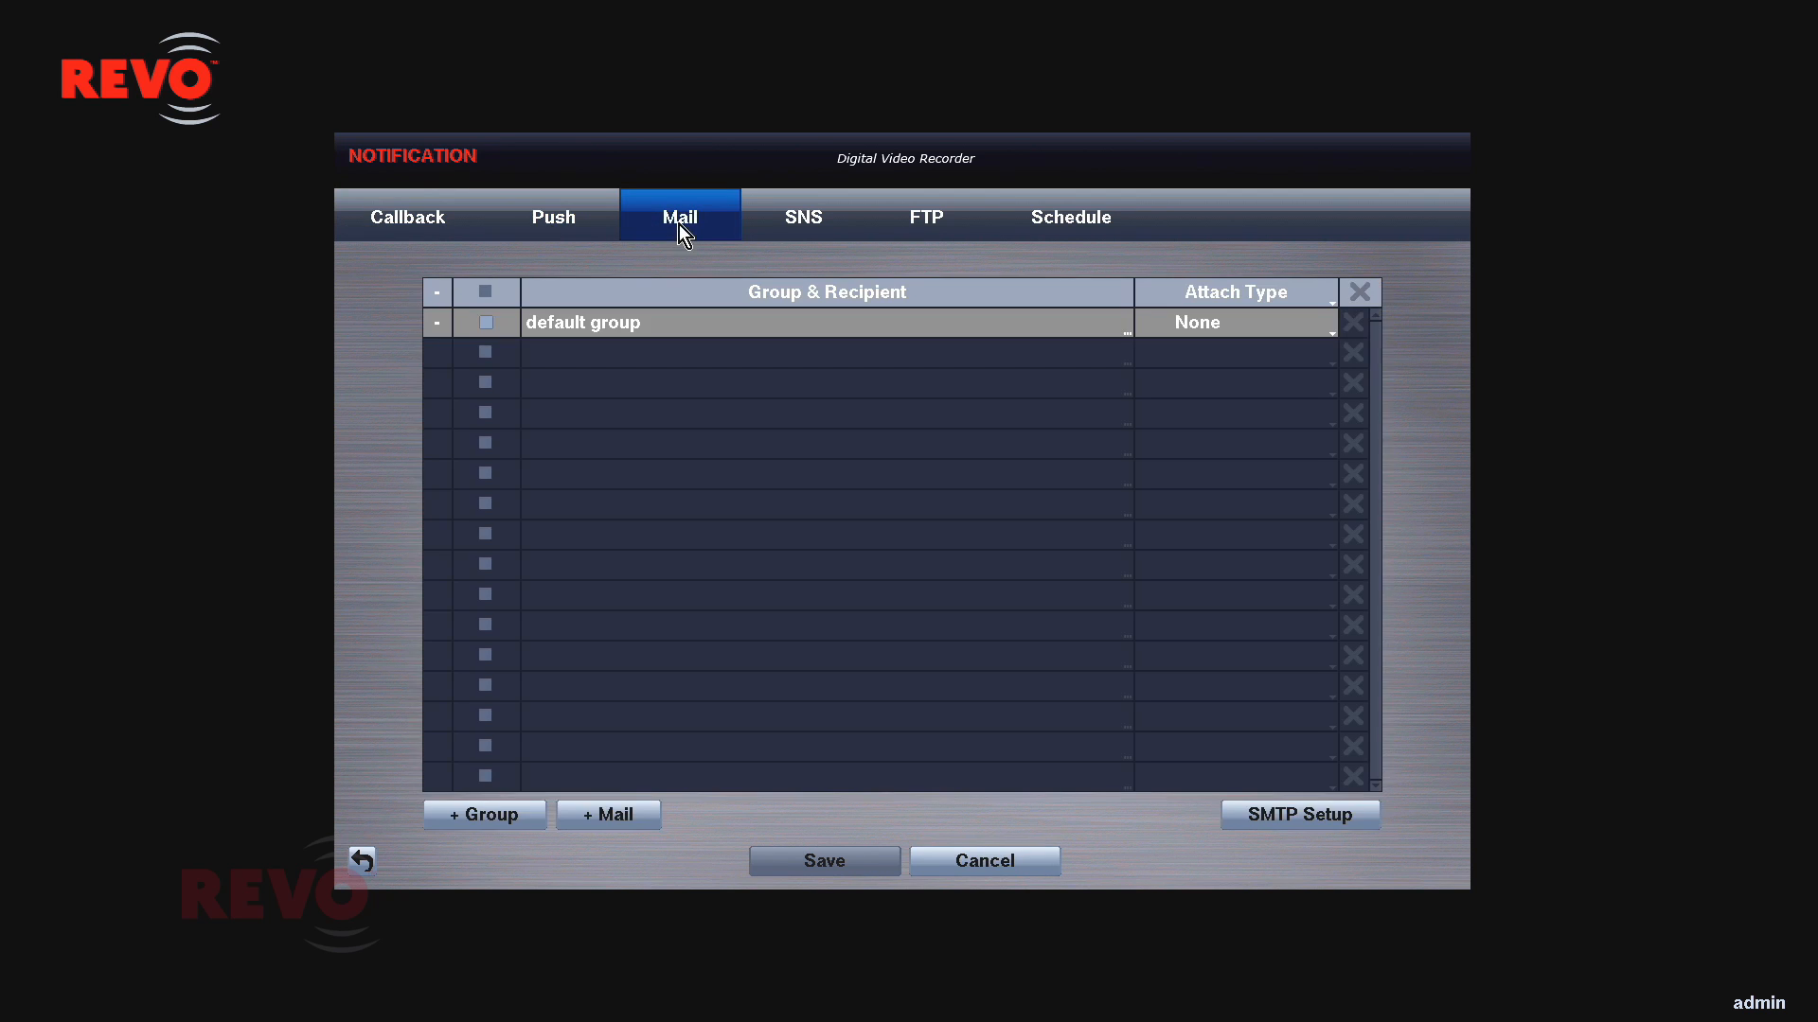
mouse_move(797, 231)
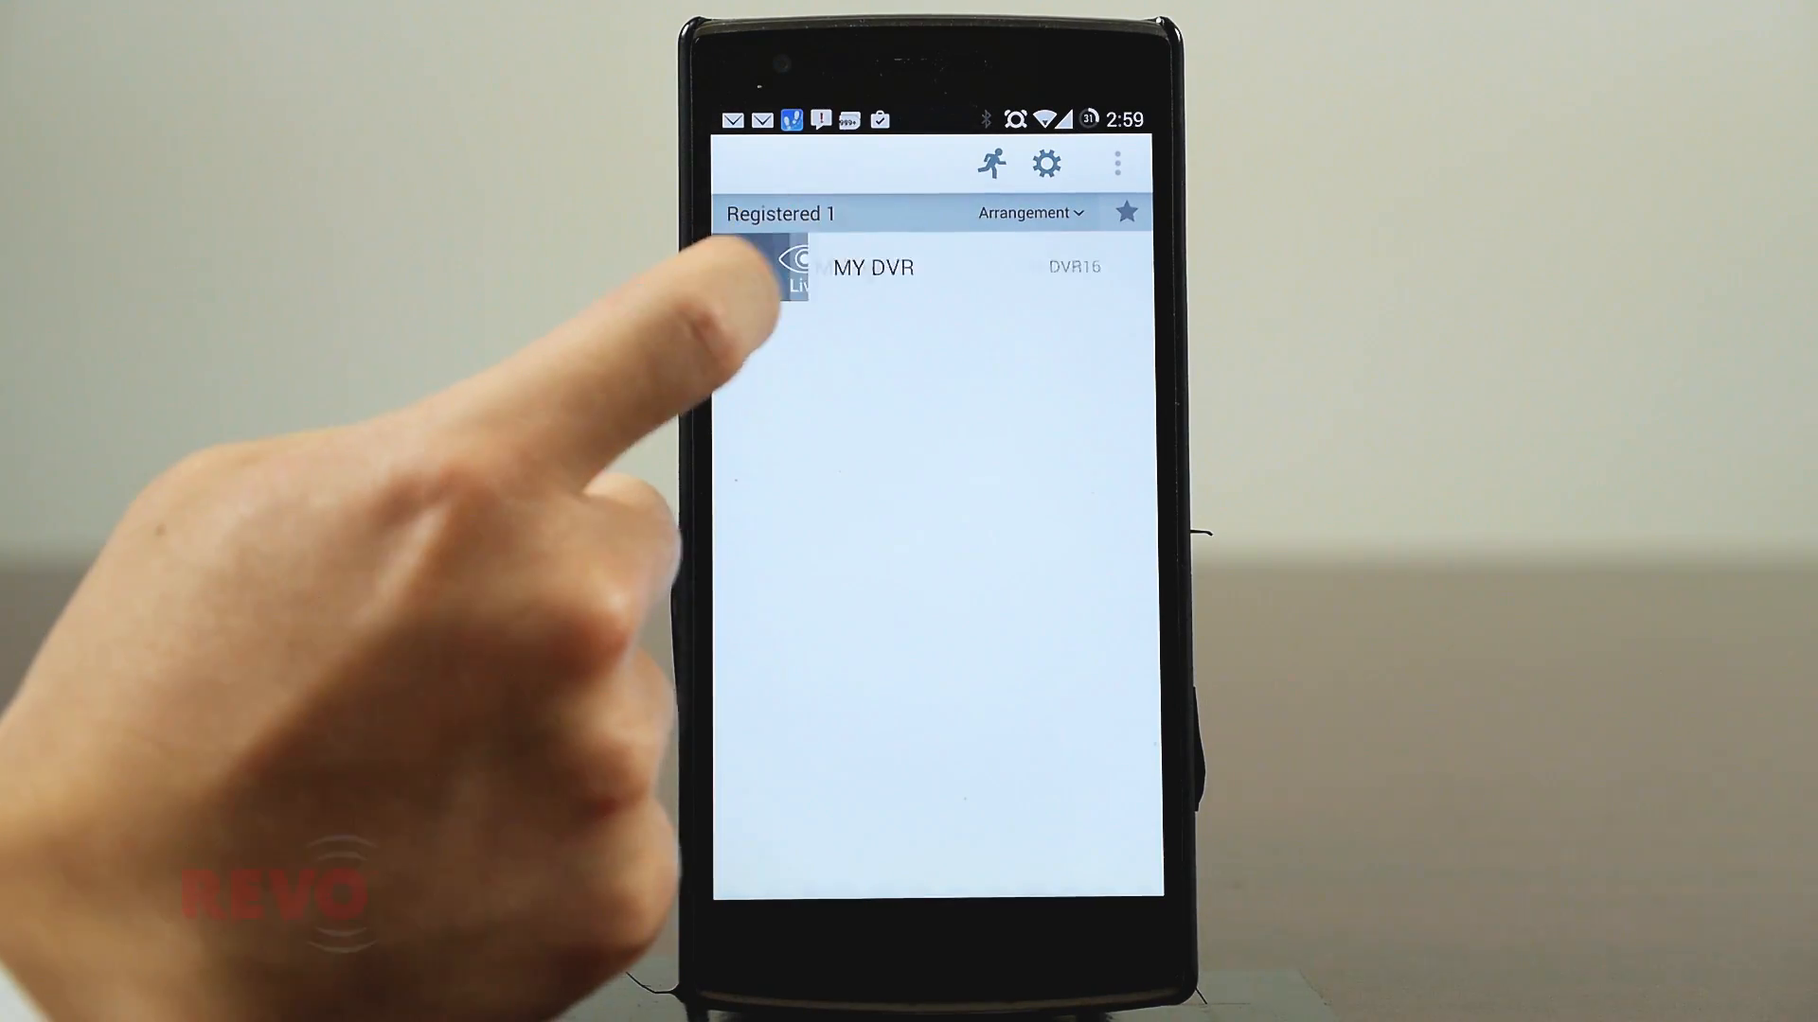
Start MY DVR's live camera view and return to its site actions
left_click(869, 267)
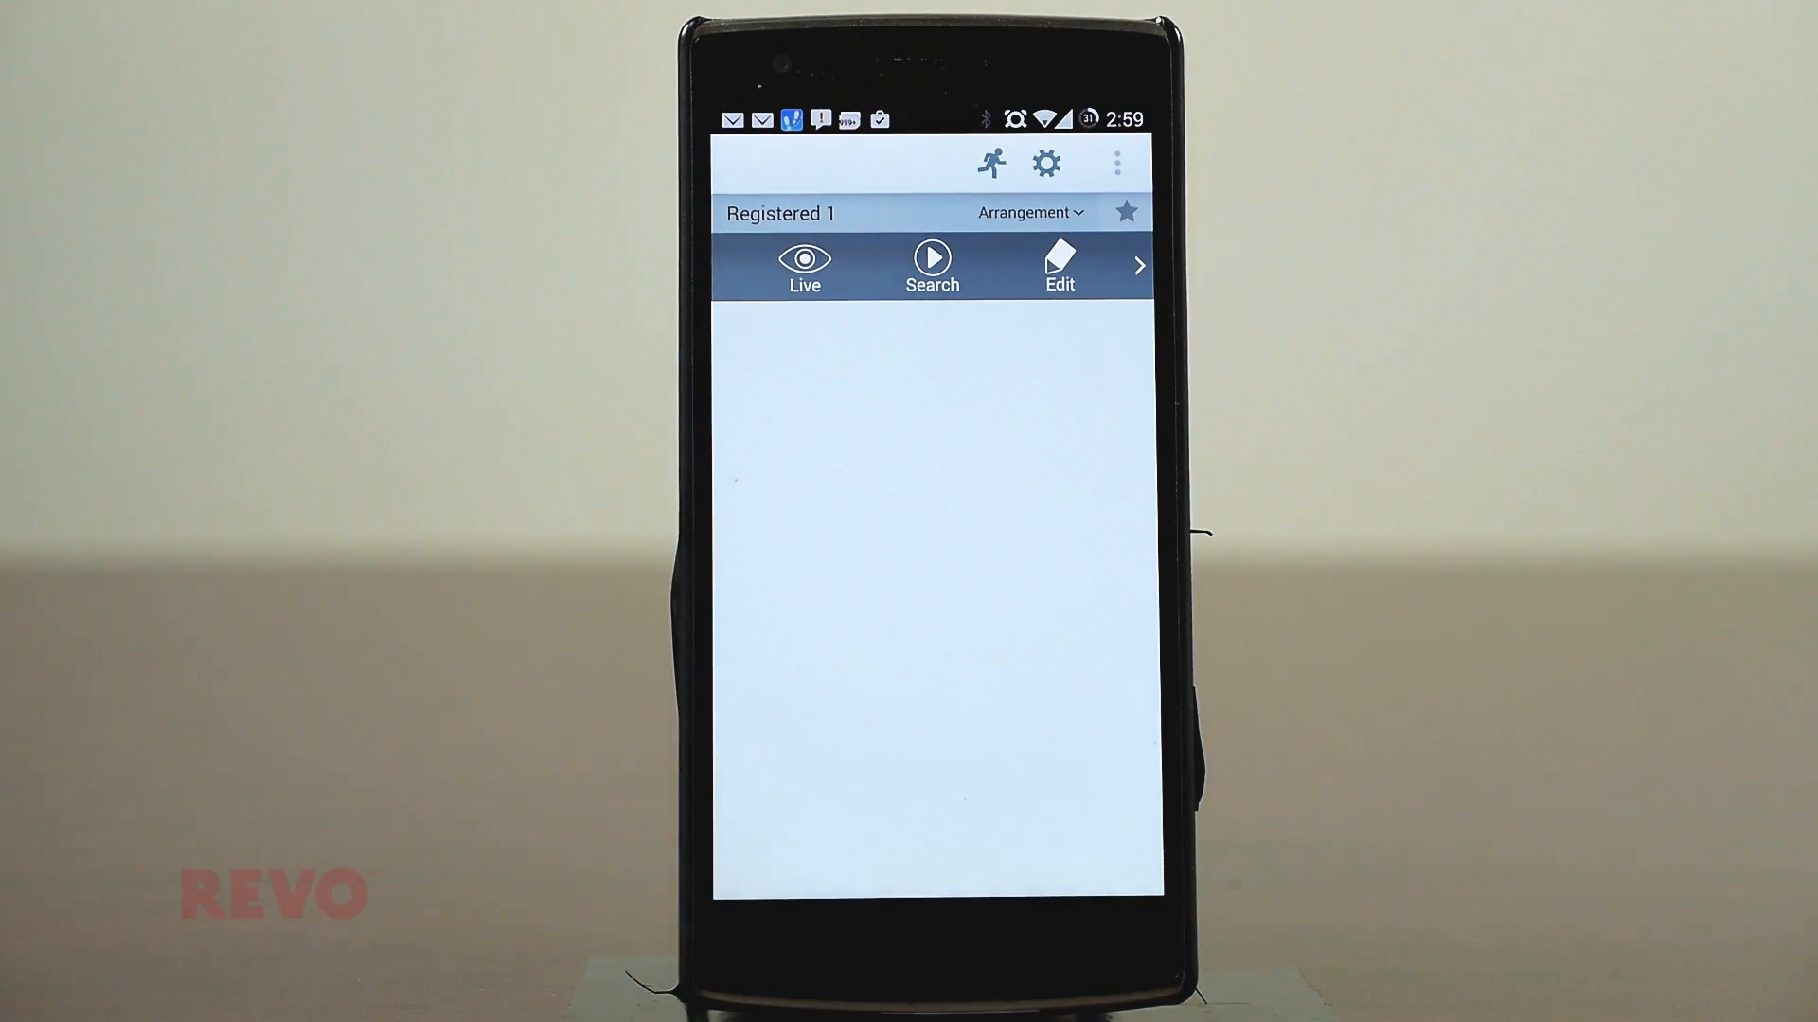
left_click(803, 265)
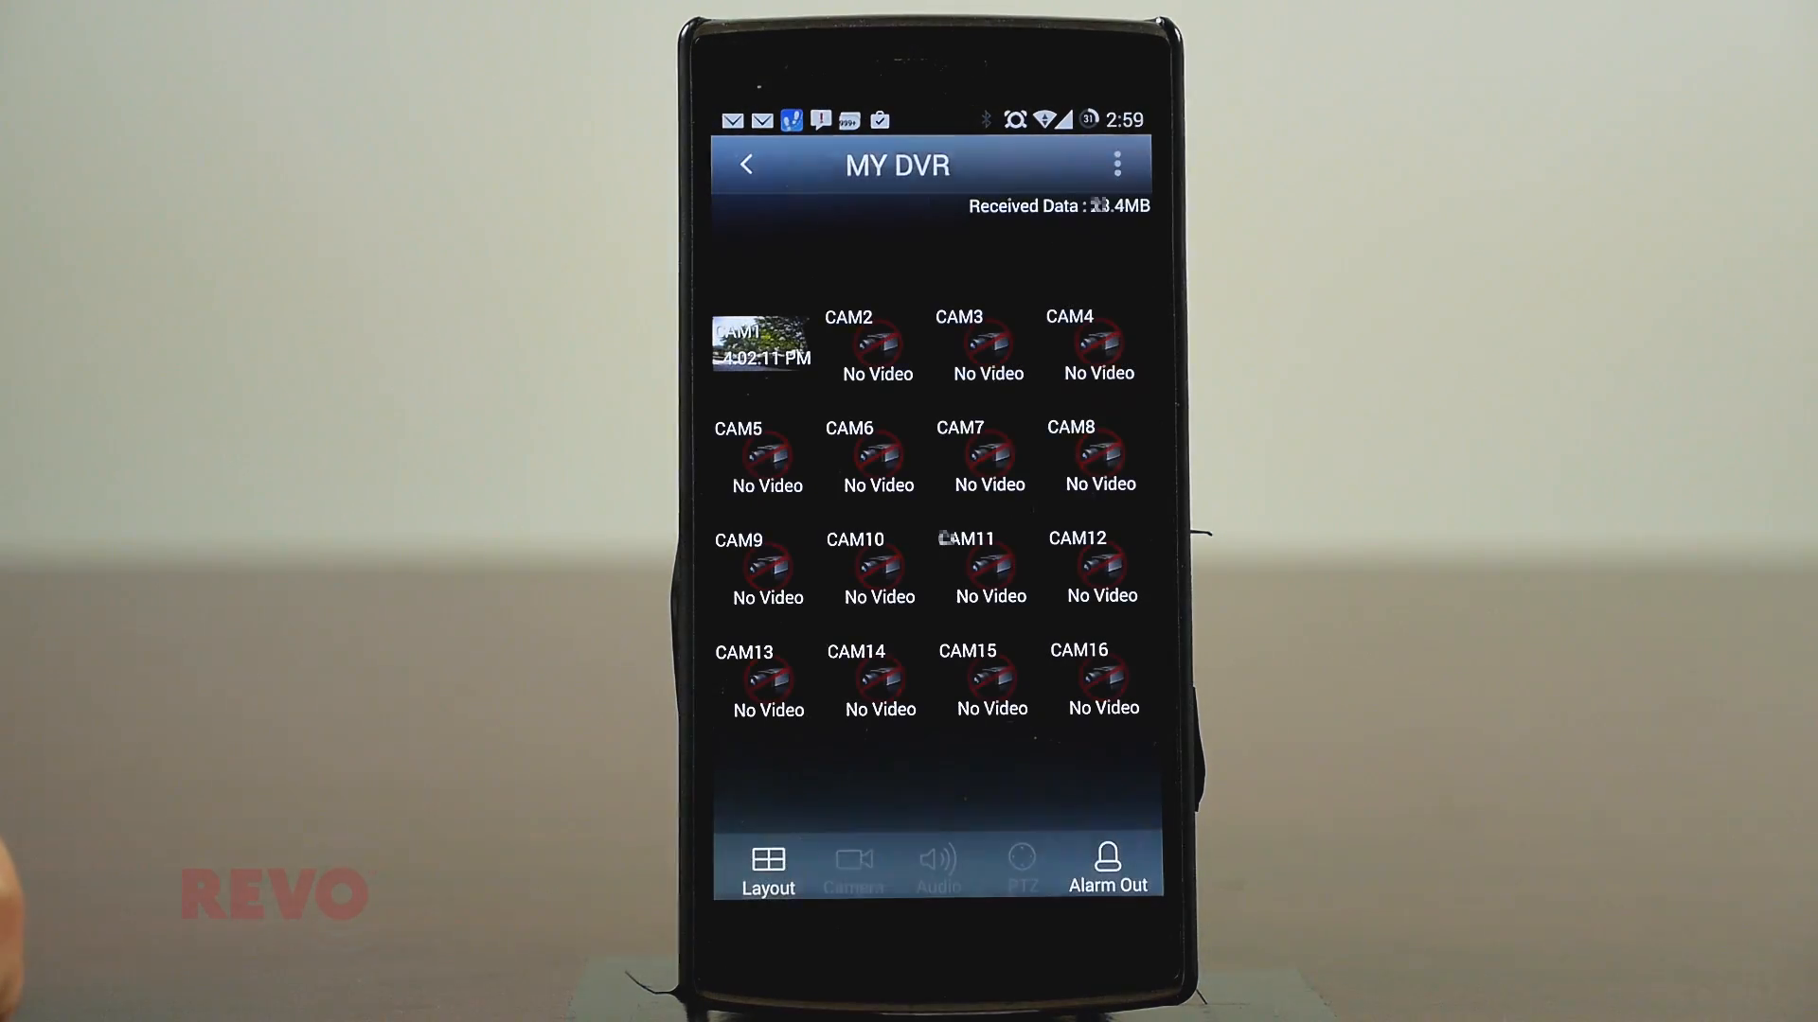
left_click(746, 165)
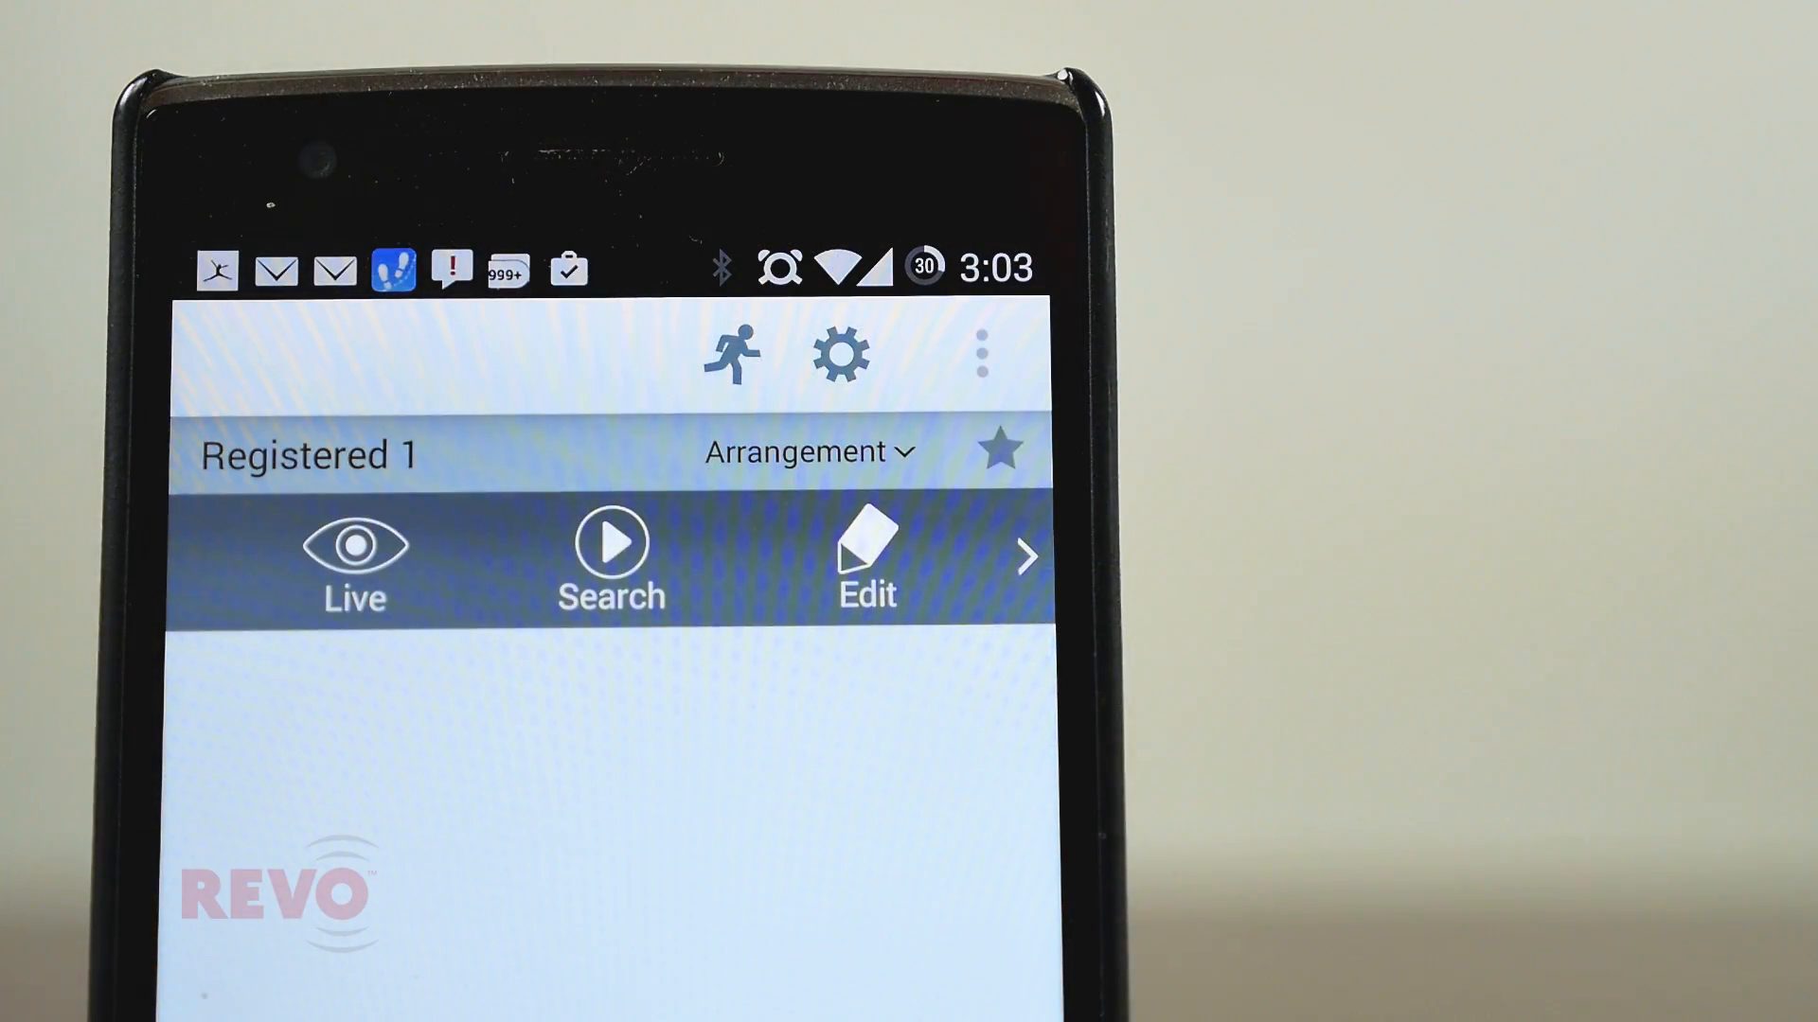
Show the New site and Delete site options for the site list
left_click(979, 354)
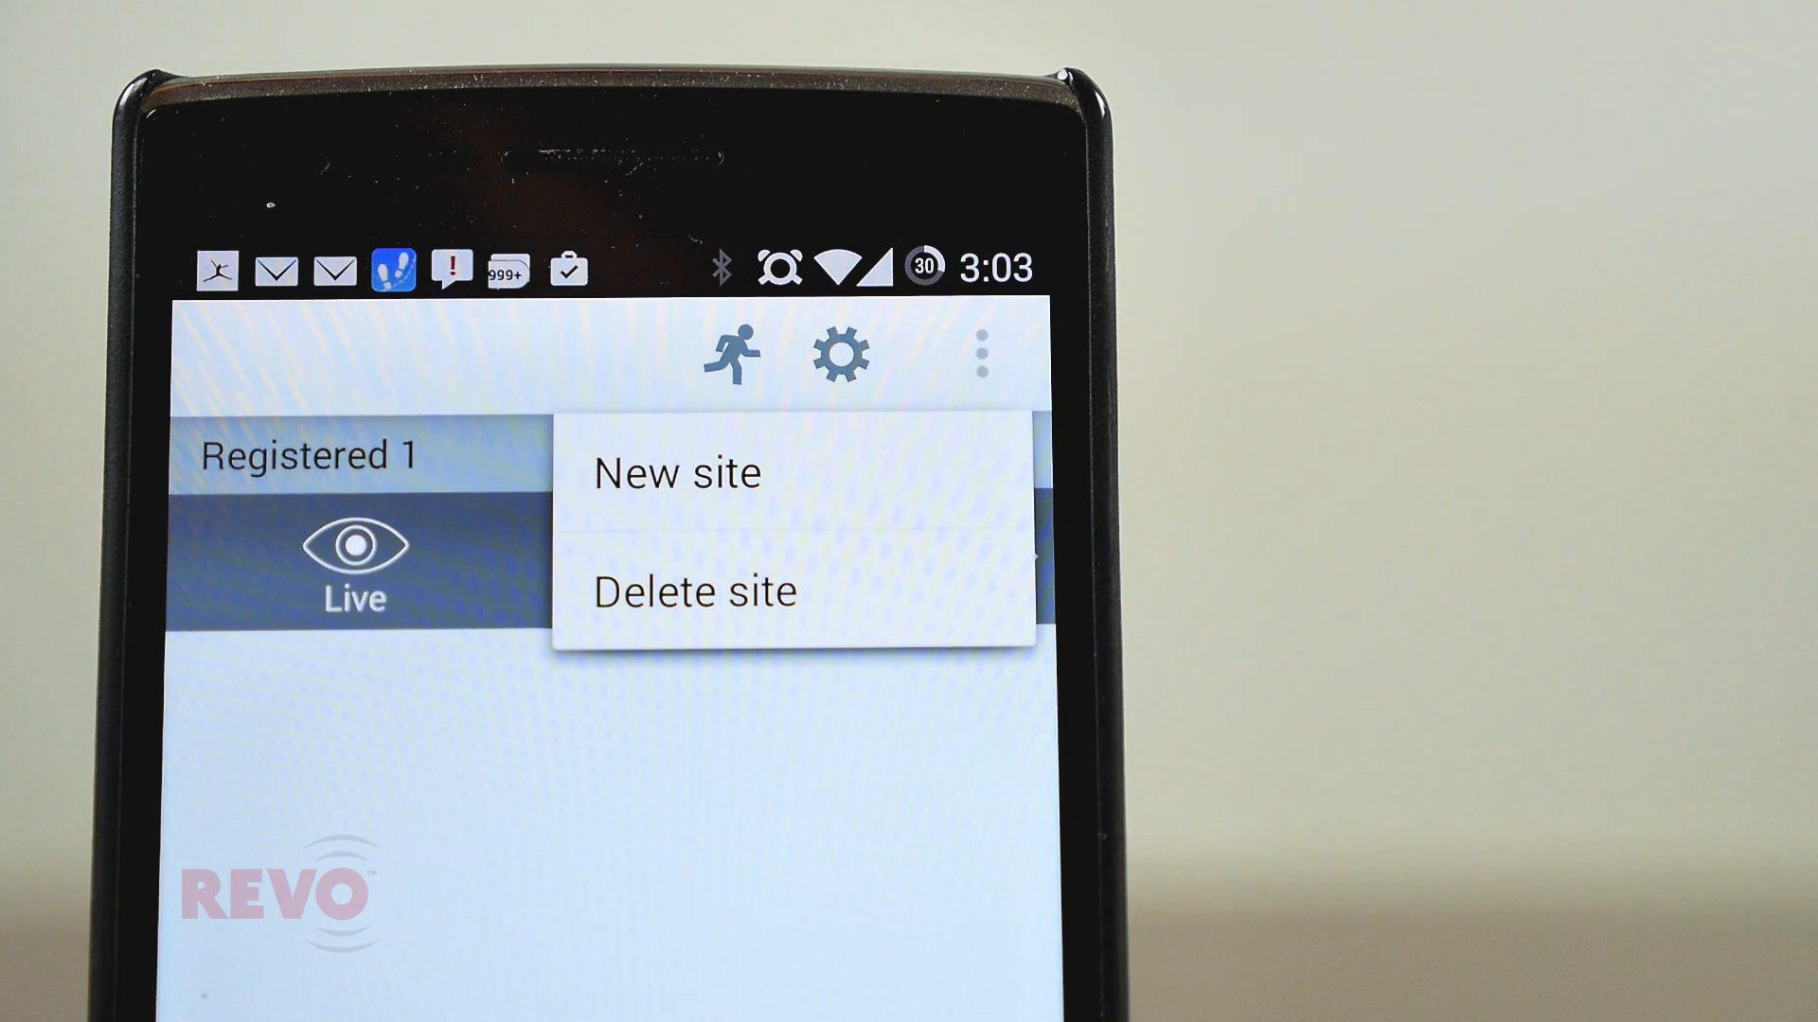